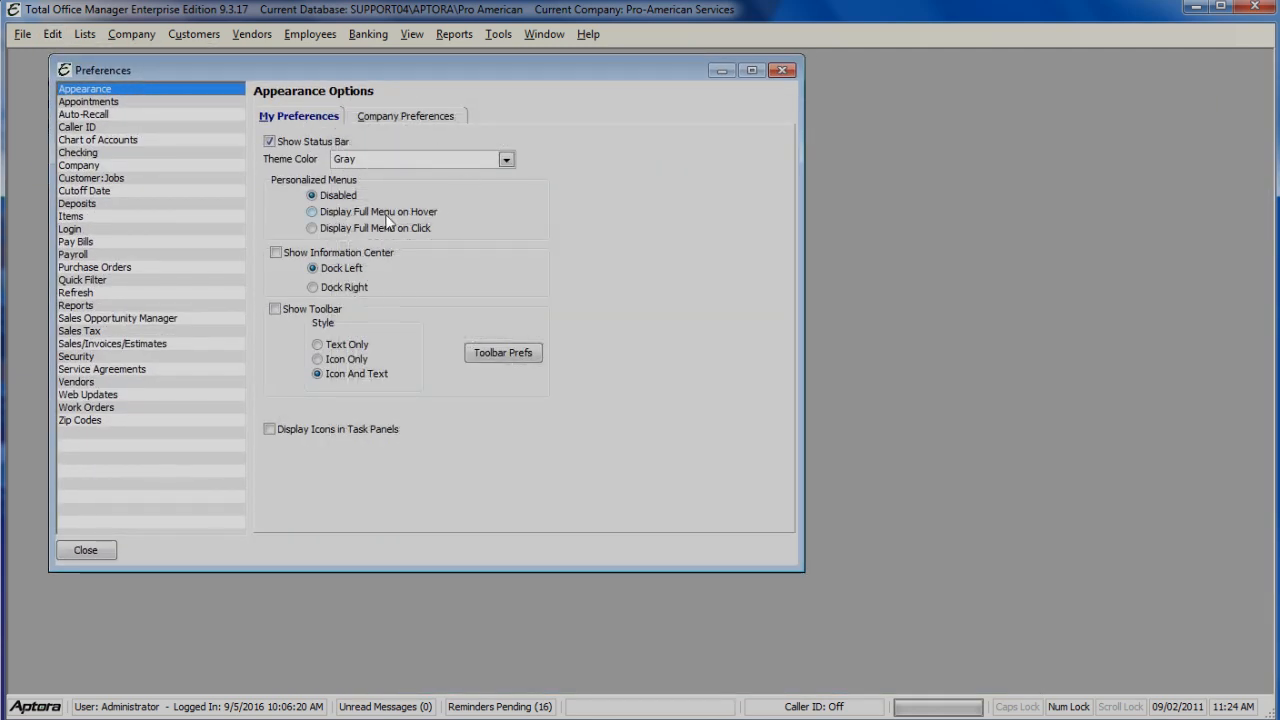
Set Personalized Menus to 'Display Full Menu on Hover' and check the Customers menu
{"action": "left_click", "coordinate": [312, 212]}
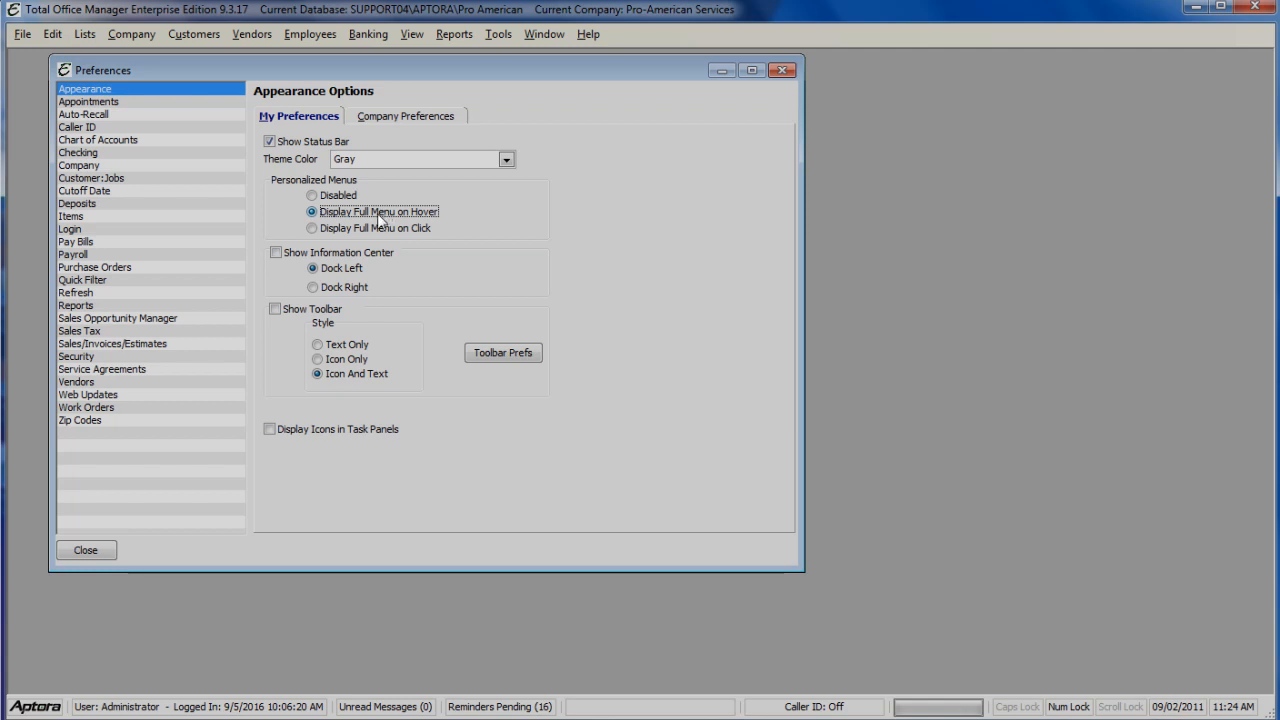
{"action": "mouse_move", "coordinate": [192, 32]}
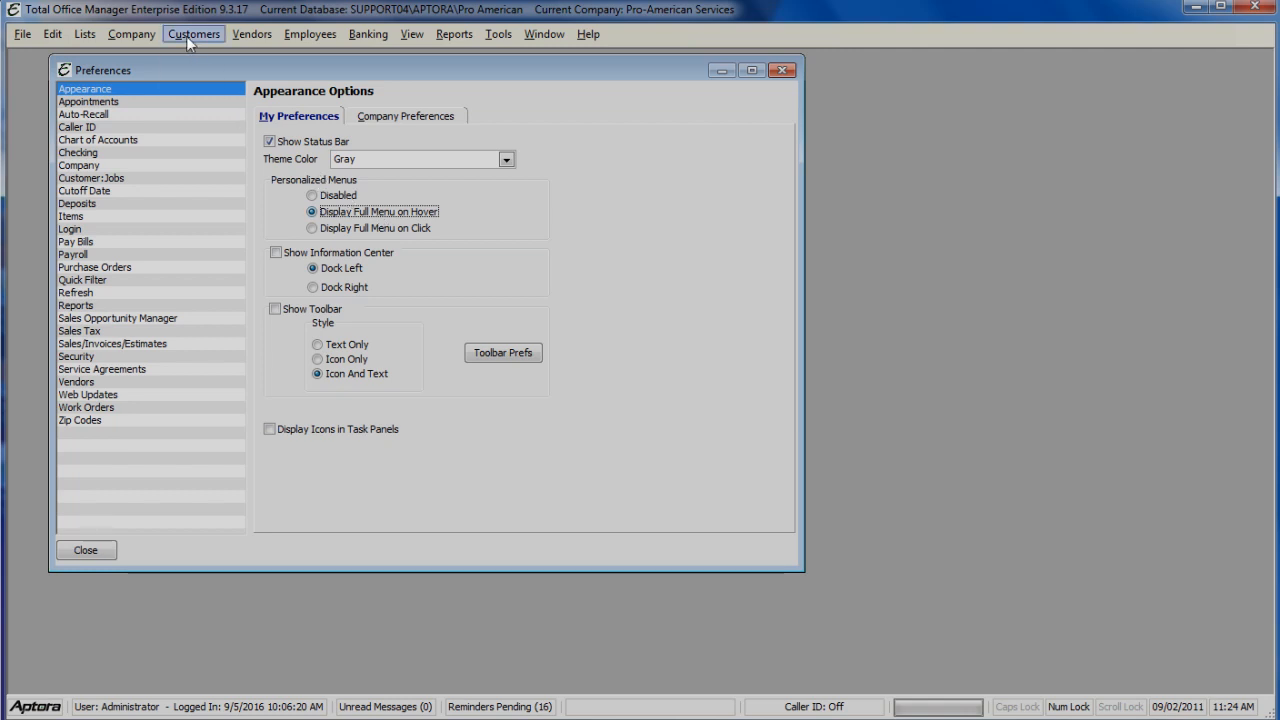
{"action": "left_click", "coordinate": [192, 32]}
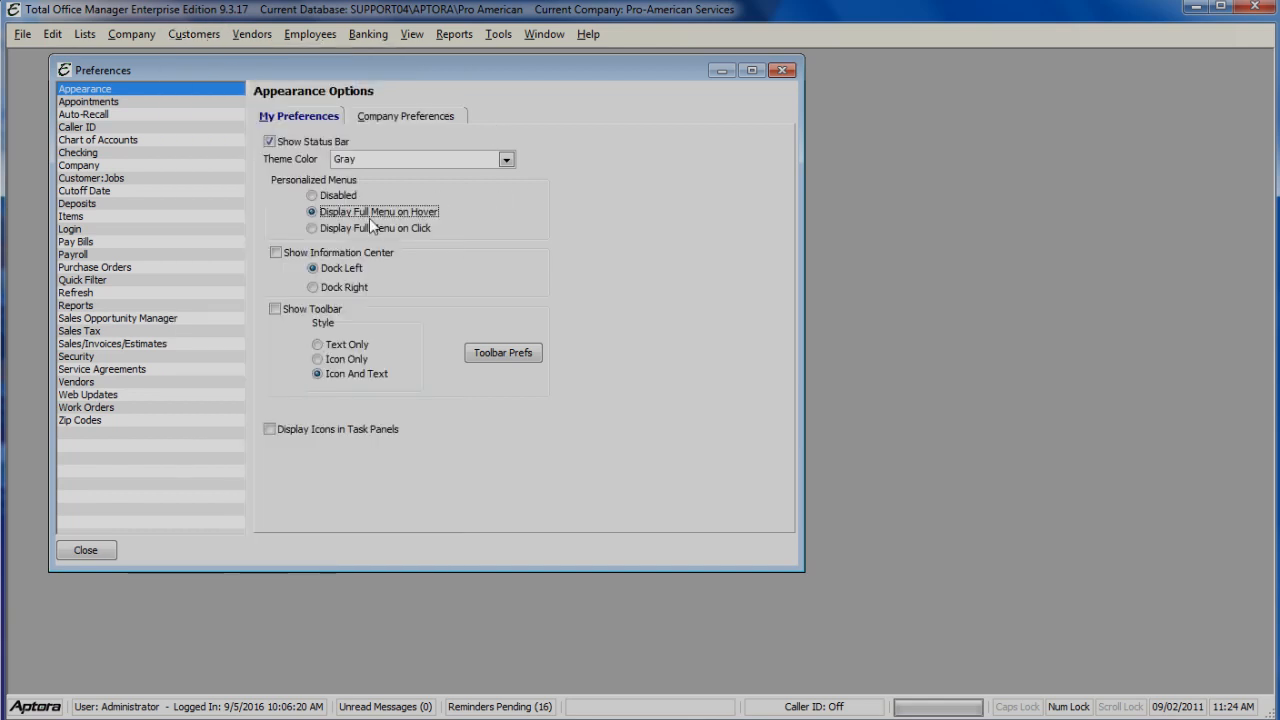
Set Personalized Menus to 'Display Full Menu on Click' and view the shortened Vendors menu
{"action": "left_click", "coordinate": [312, 228]}
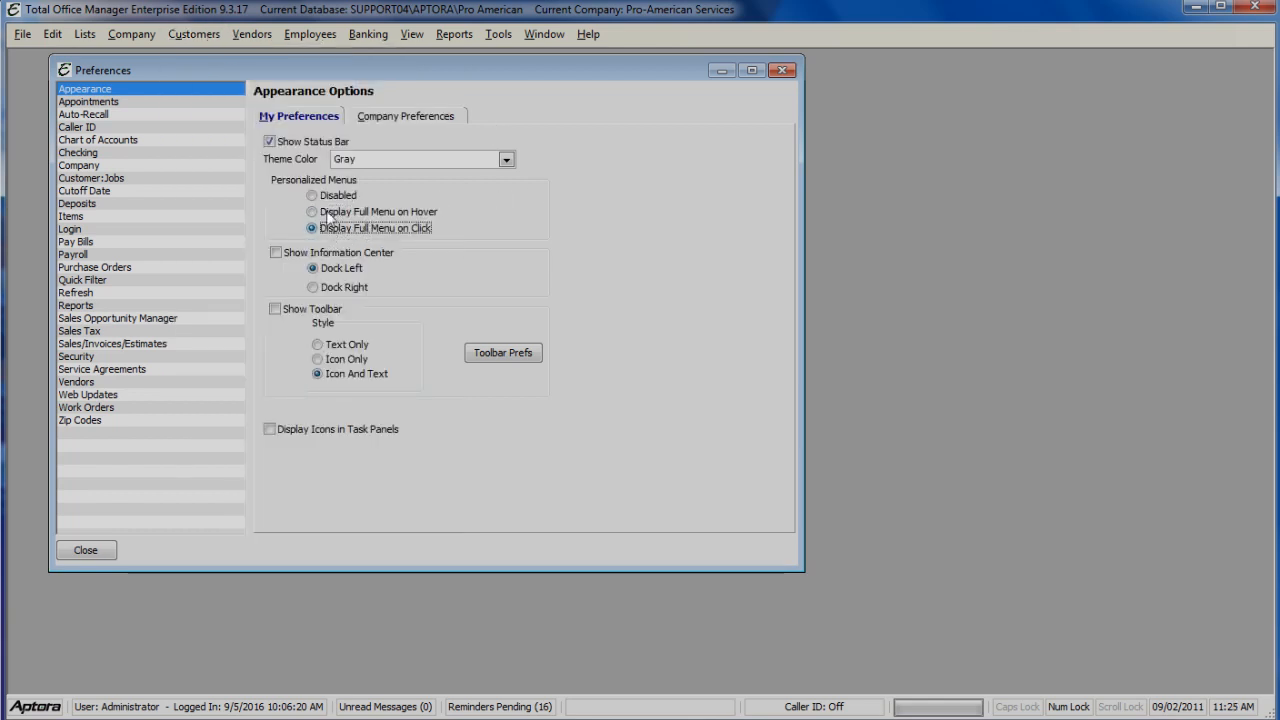
{"action": "left_click", "coordinate": [252, 32]}
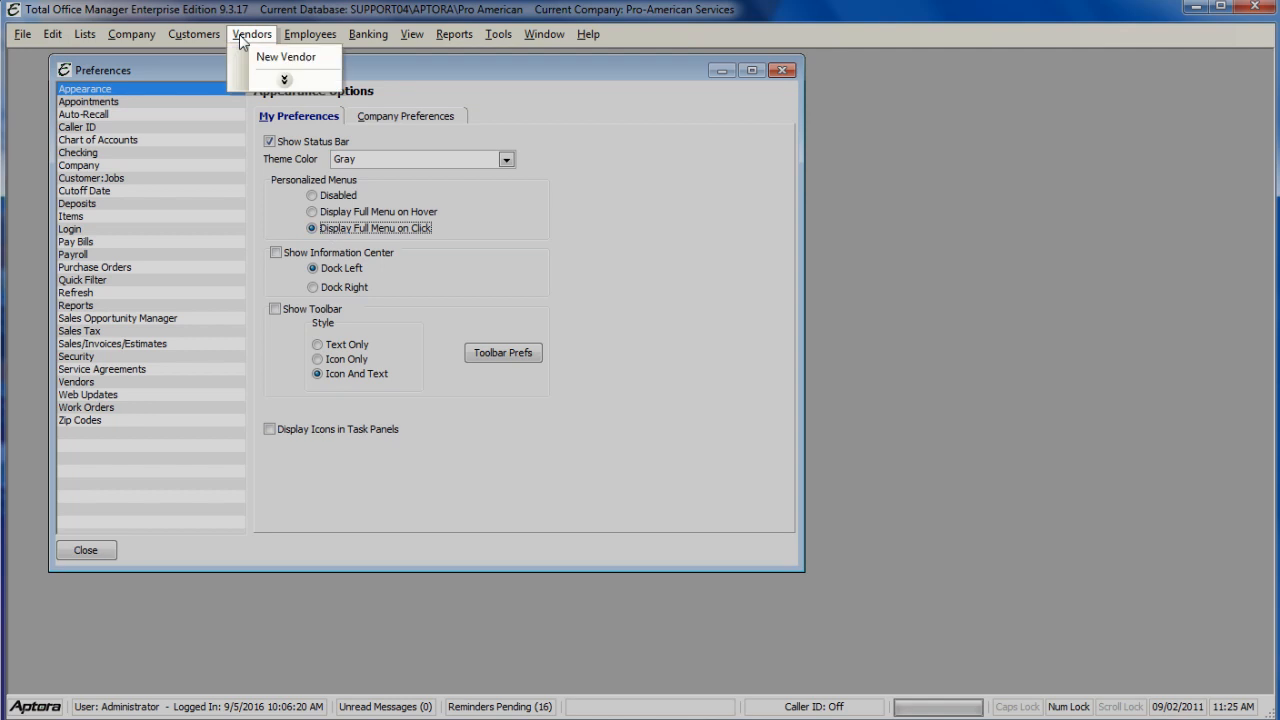
{"action": "mouse_move", "coordinate": [284, 82]}
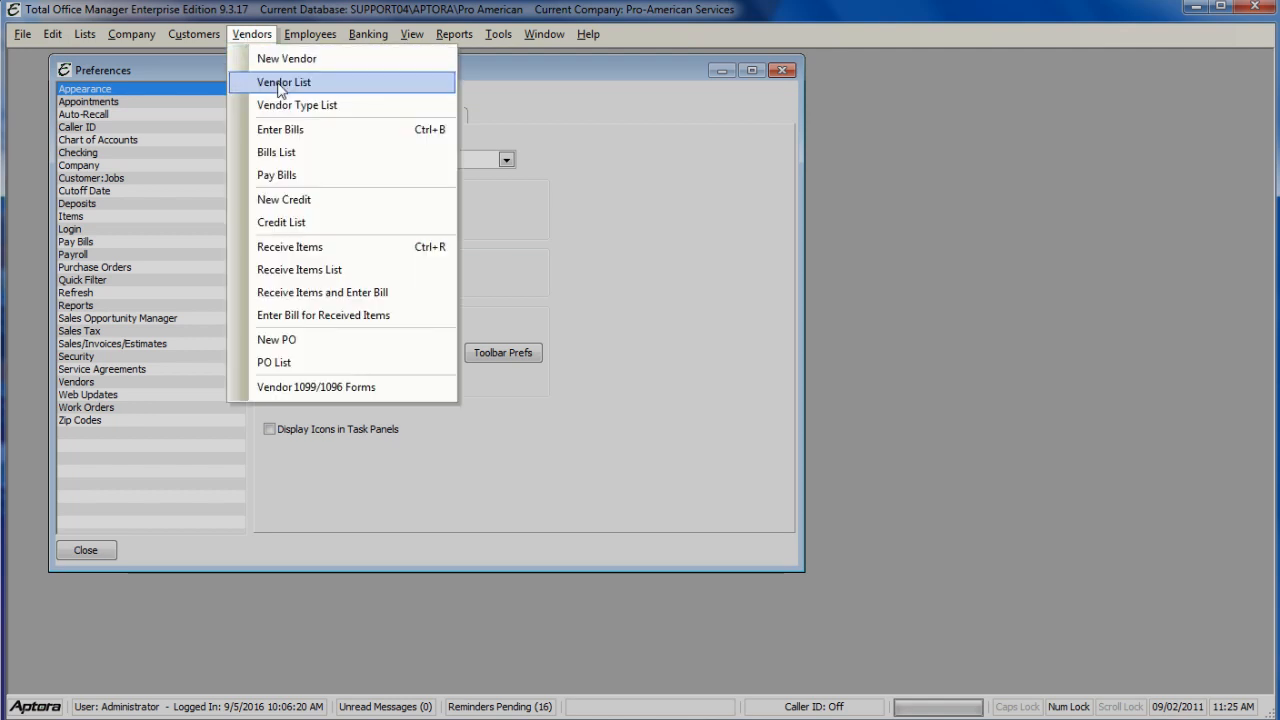
{"action": "mouse_move", "coordinate": [580, 224]}
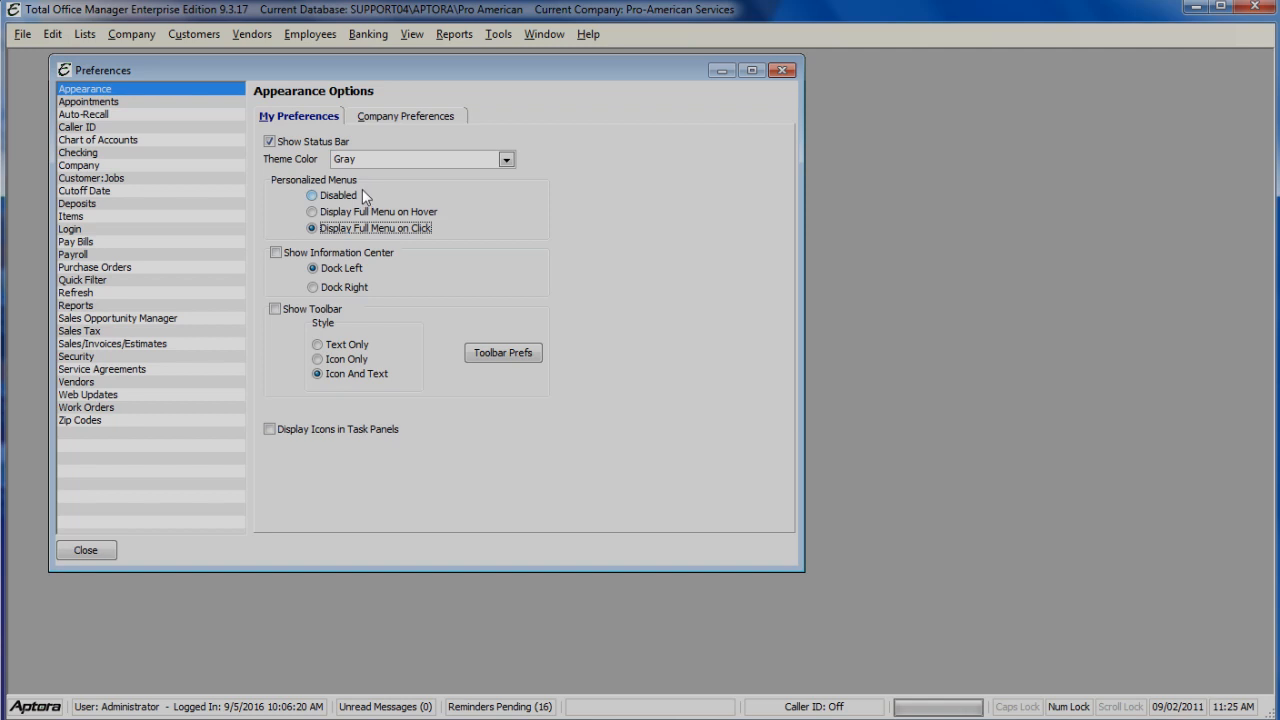
Set Personalized Menus to 'Disabled' and confirm Vendors and Employees menus show in full
{"action": "left_click", "coordinate": [312, 196]}
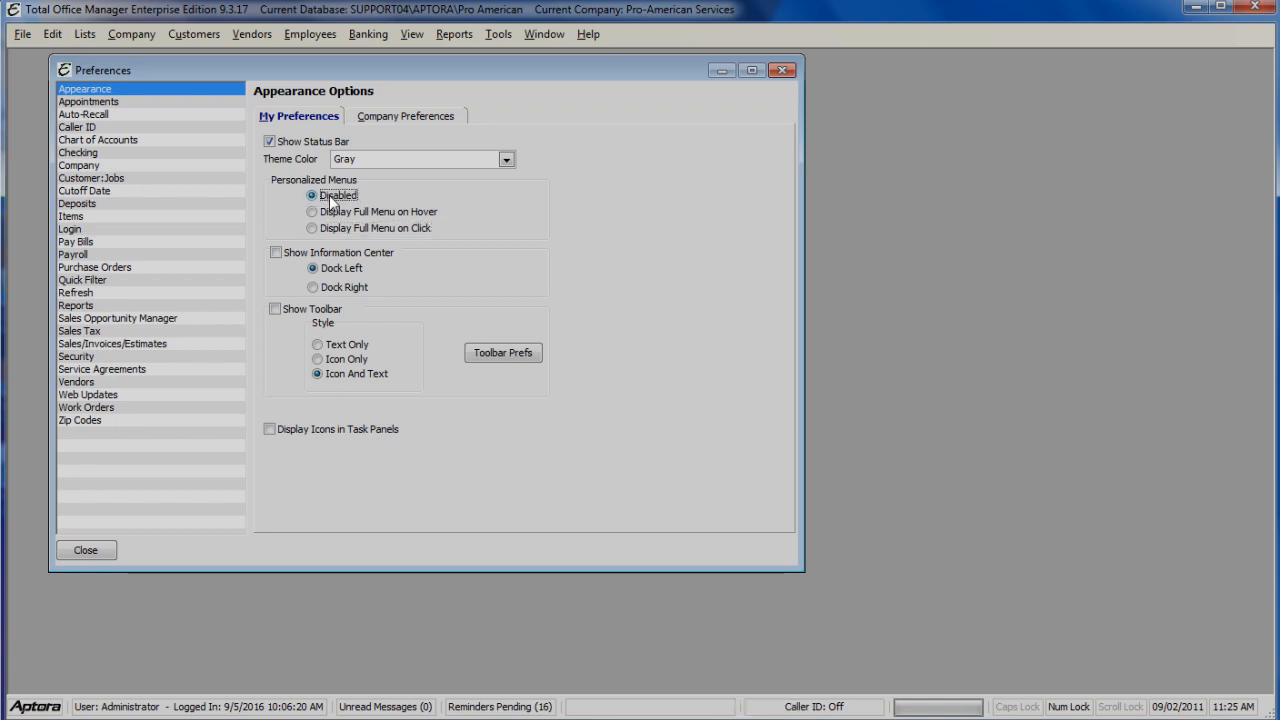
{"action": "left_click", "coordinate": [252, 32]}
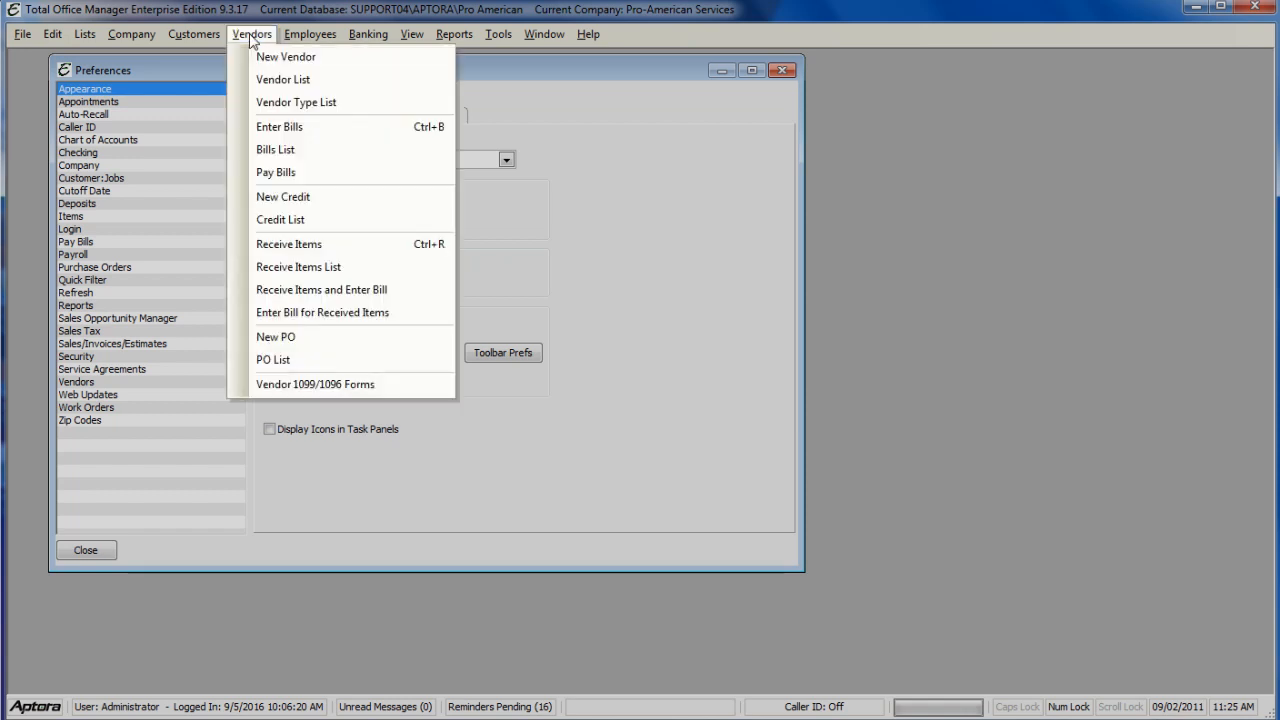
{"action": "left_click", "coordinate": [310, 32]}
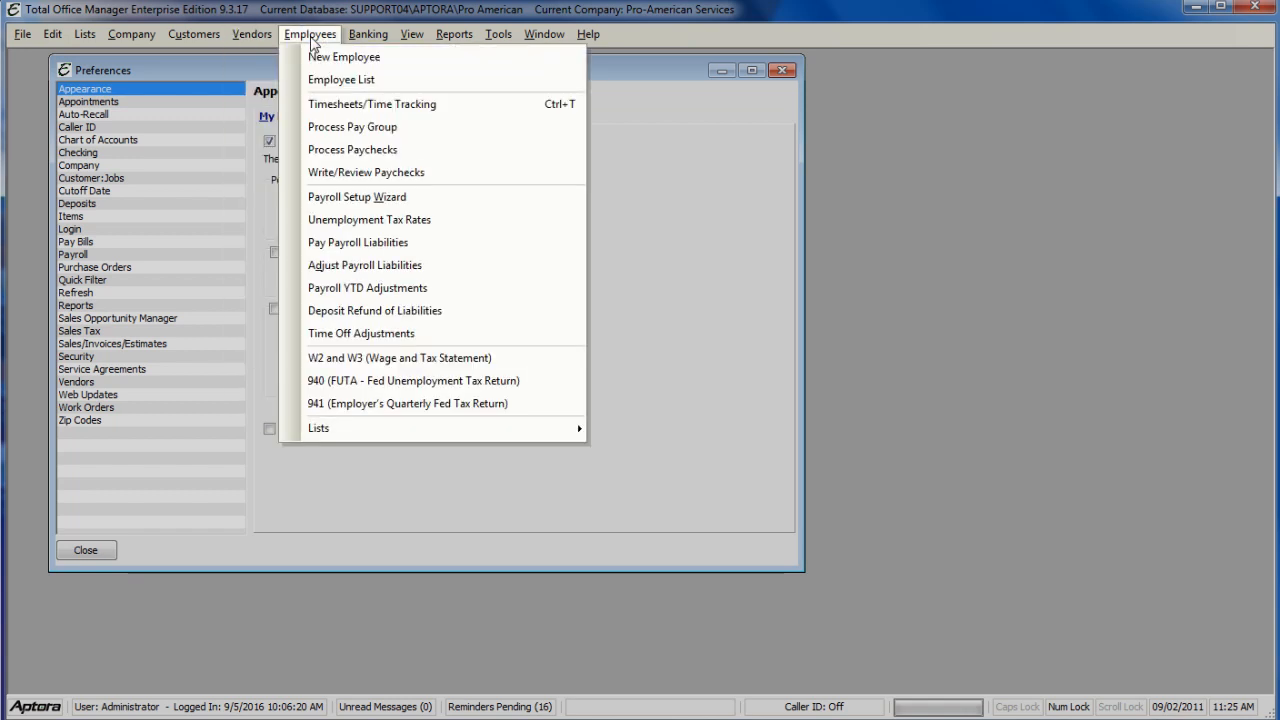